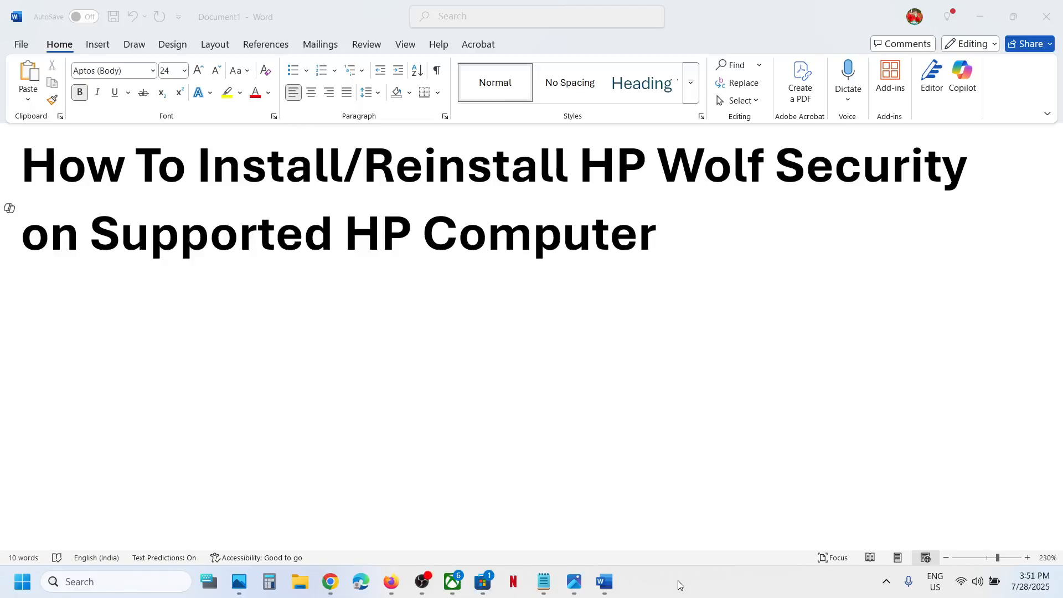
{"action": "mouse_move", "coordinate": [645, 502]}
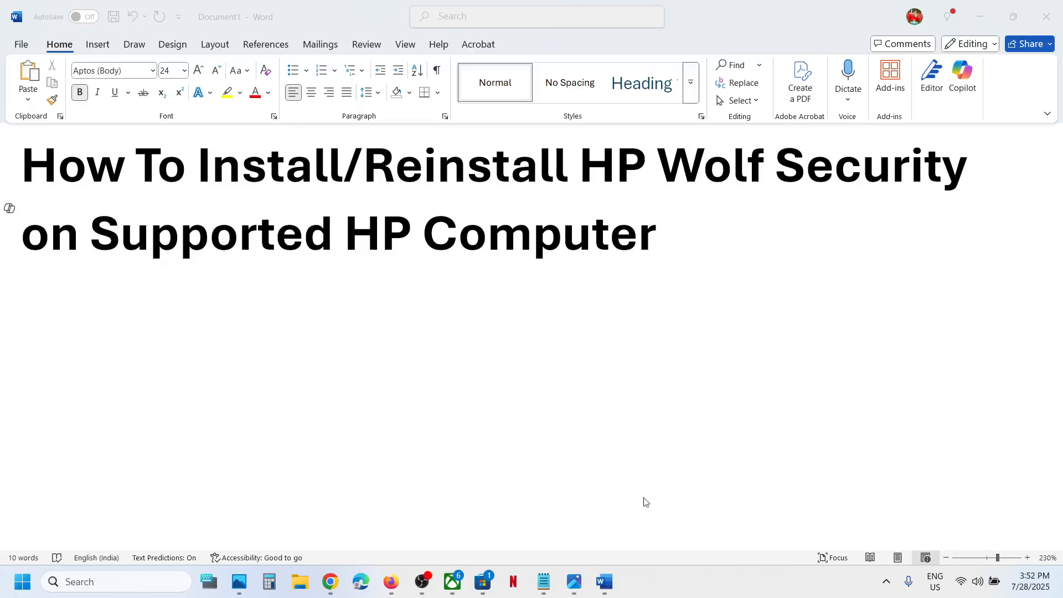
{"action": "mouse_move", "coordinate": [606, 200]}
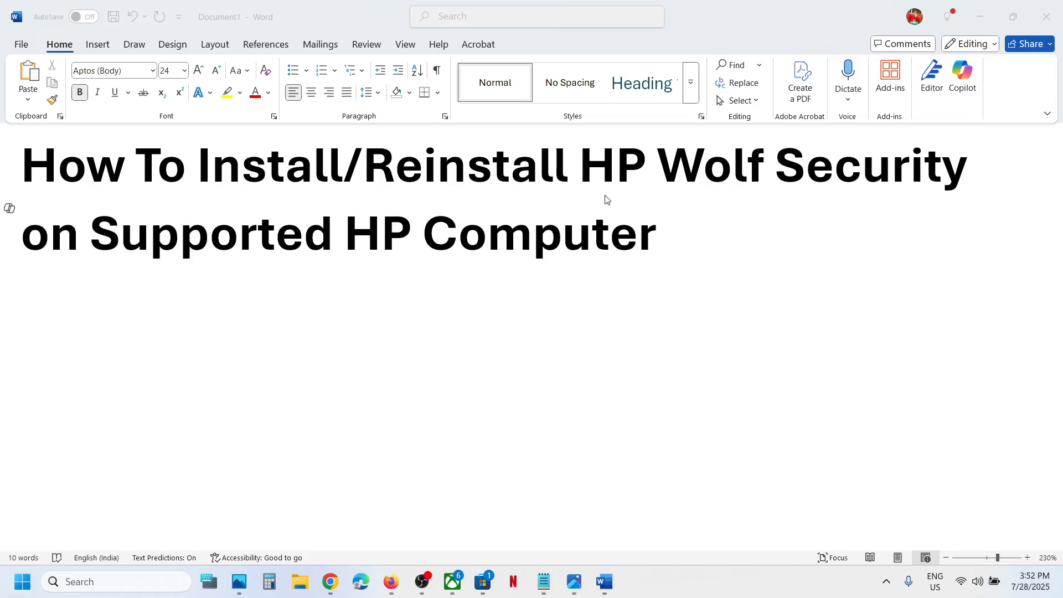
{"action": "mouse_move", "coordinate": [753, 259]}
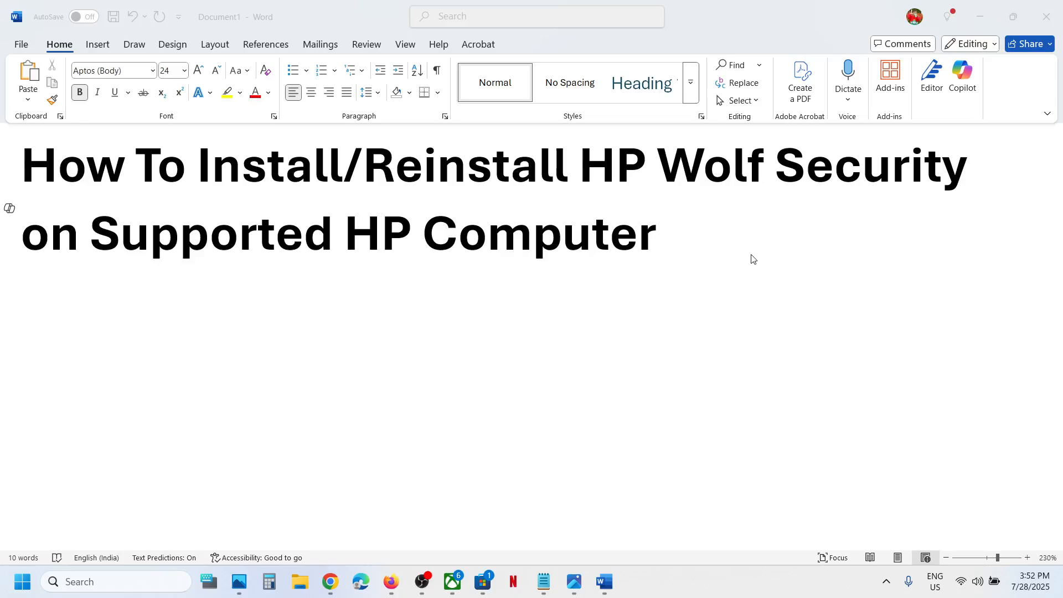
{"action": "mouse_move", "coordinate": [330, 582]}
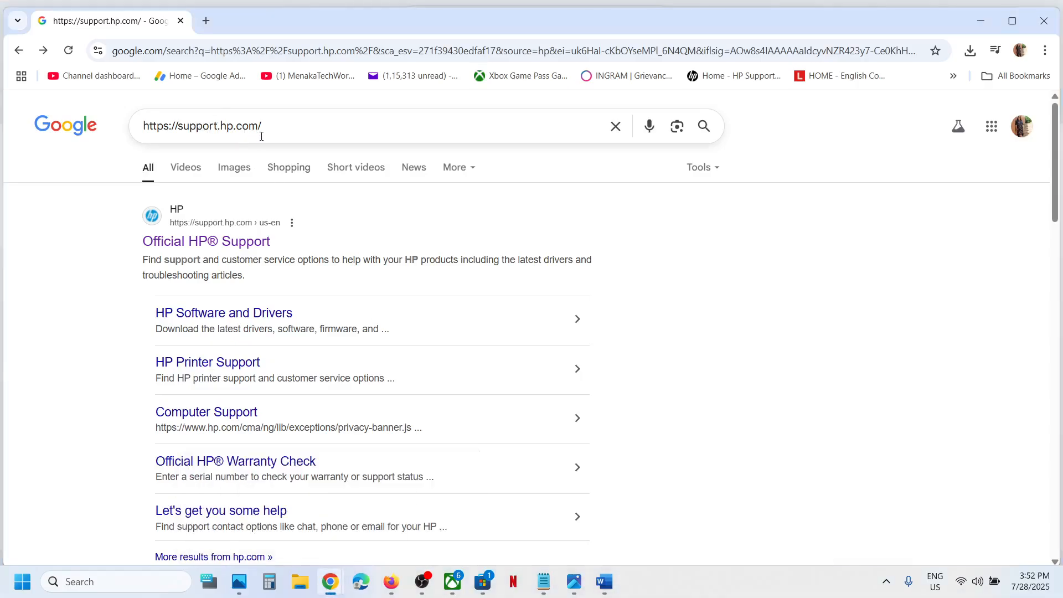
{"action": "mouse_move", "coordinate": [206, 240]}
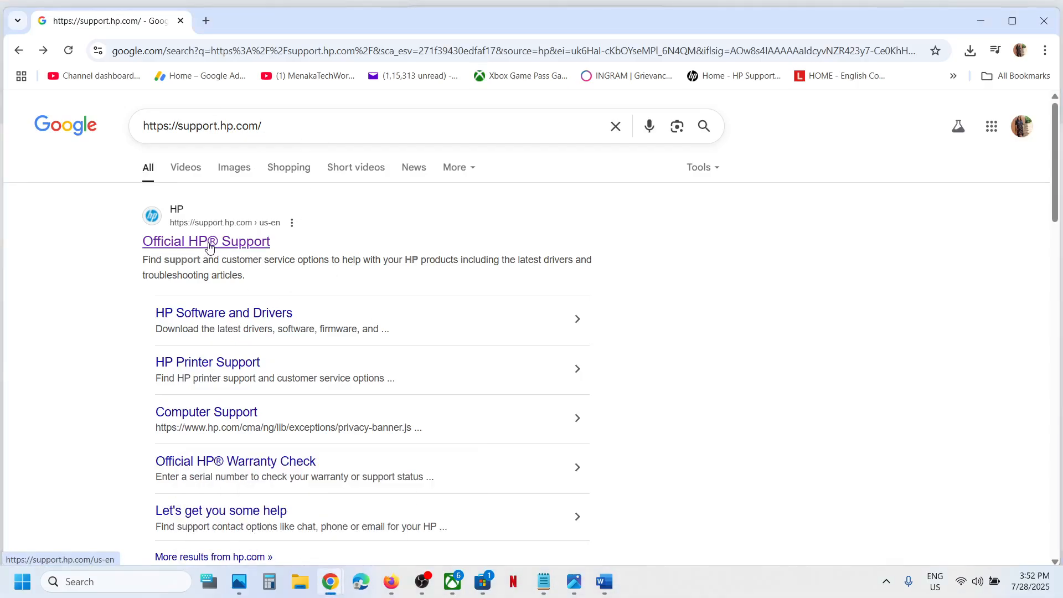
- Open the Official HP Support result to reach support.hp.com's Software and Drivers page
{"action": "left_click", "coordinate": [206, 241]}
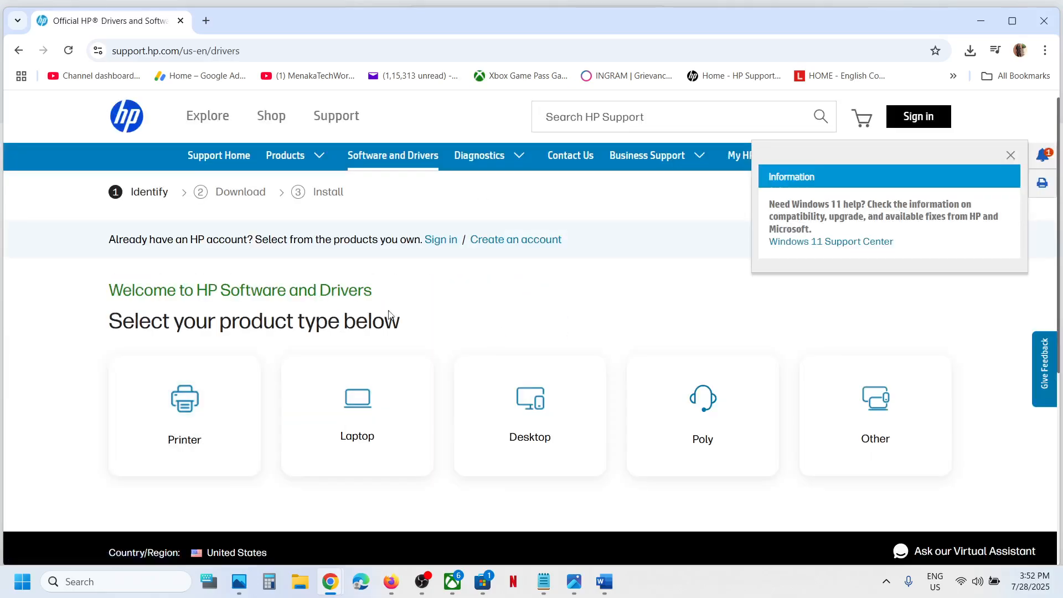
{"action": "mouse_move", "coordinate": [558, 434]}
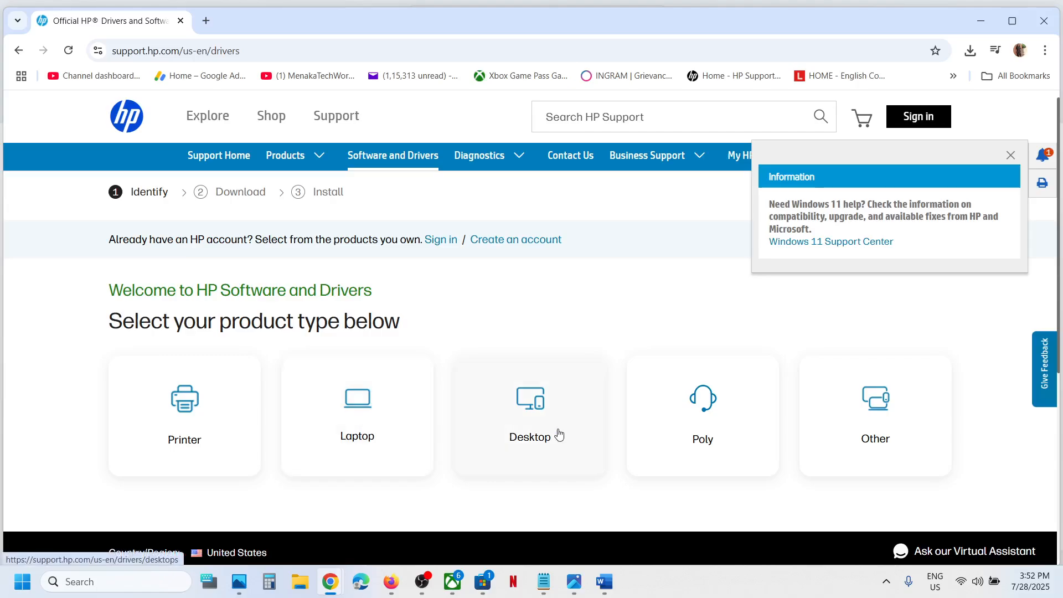
- Choose Laptop, search 'HP EliteBook x360' and pick HP EliteBook x360 1040 G6 Notebook PC
{"action": "left_click", "coordinate": [356, 413]}
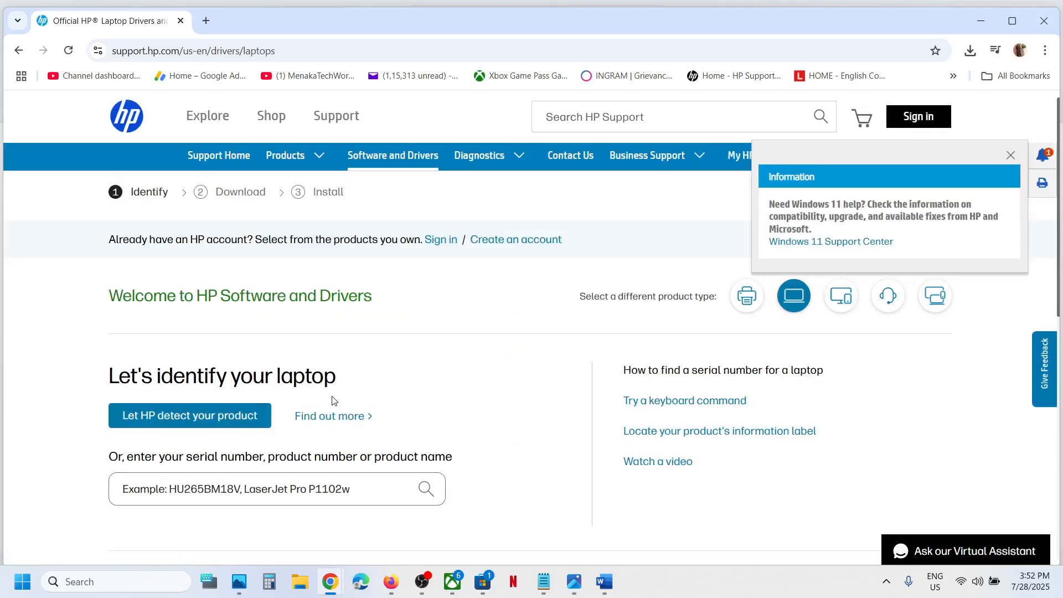
{"action": "scroll", "scroll_direction": "down", "scroll_amount": 3}
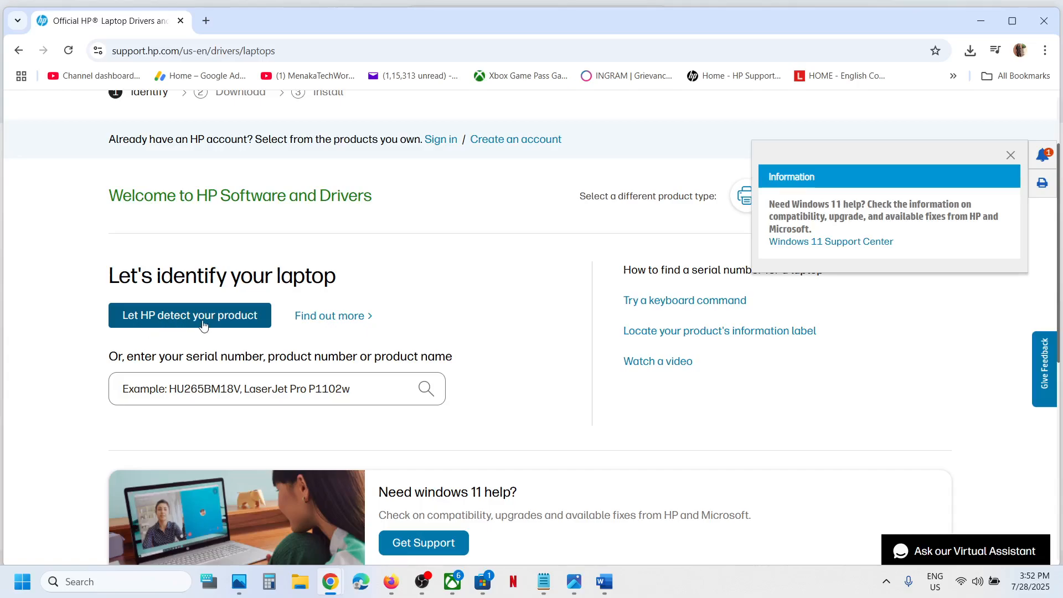
{"action": "left_click", "coordinate": [1010, 156]}
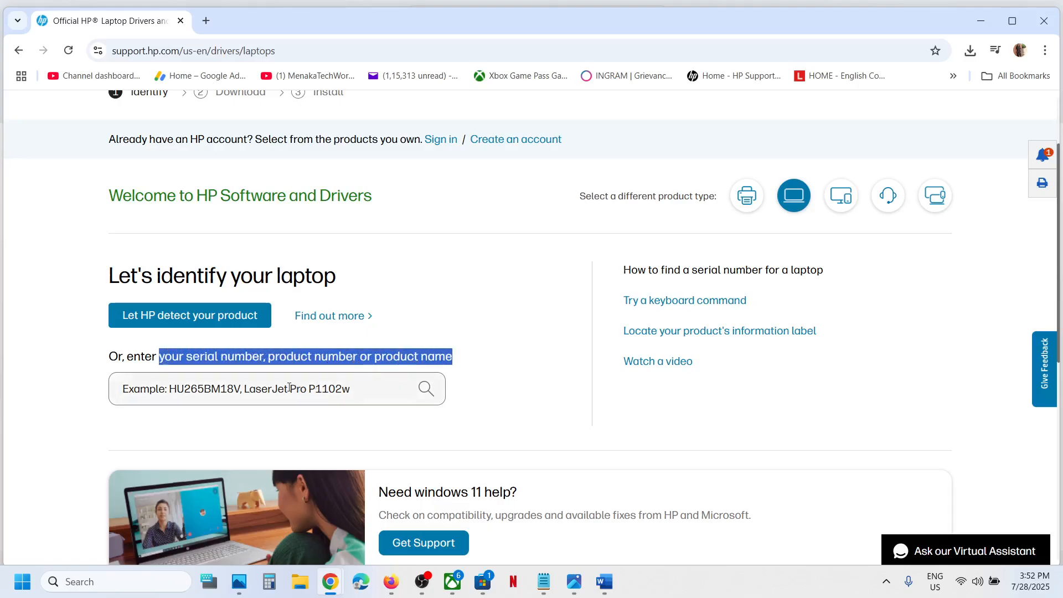
{"action": "type", "text": "HP EliteBook x360"}
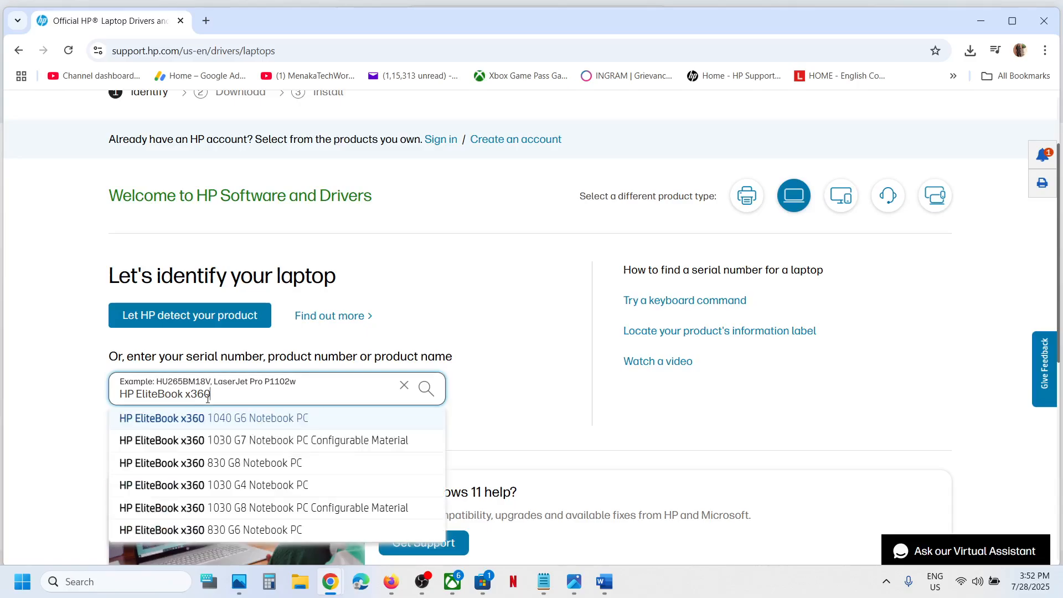
{"action": "mouse_move", "coordinate": [246, 440]}
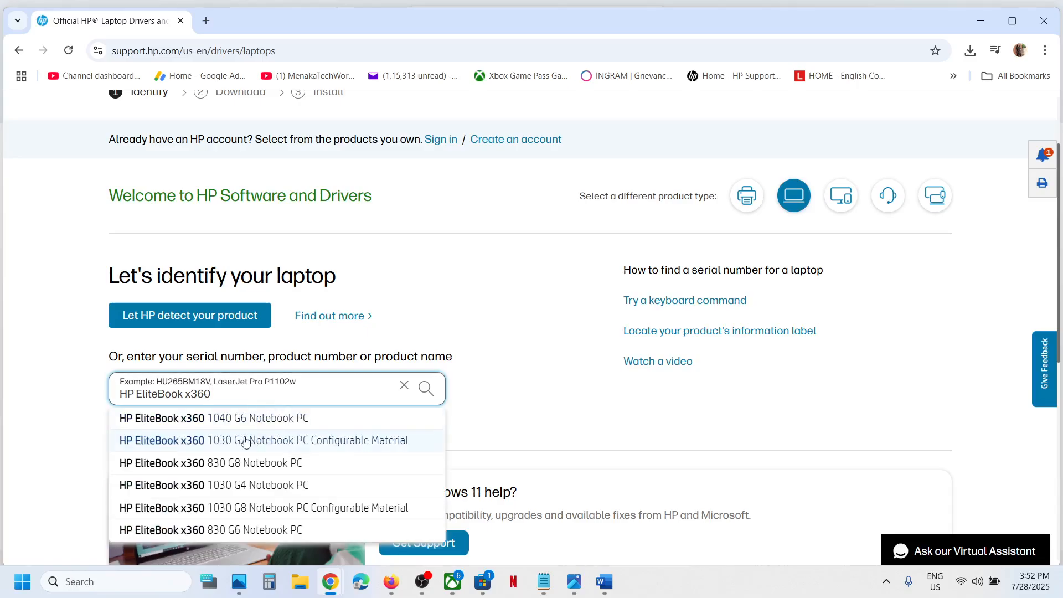
{"action": "left_click", "coordinate": [213, 418]}
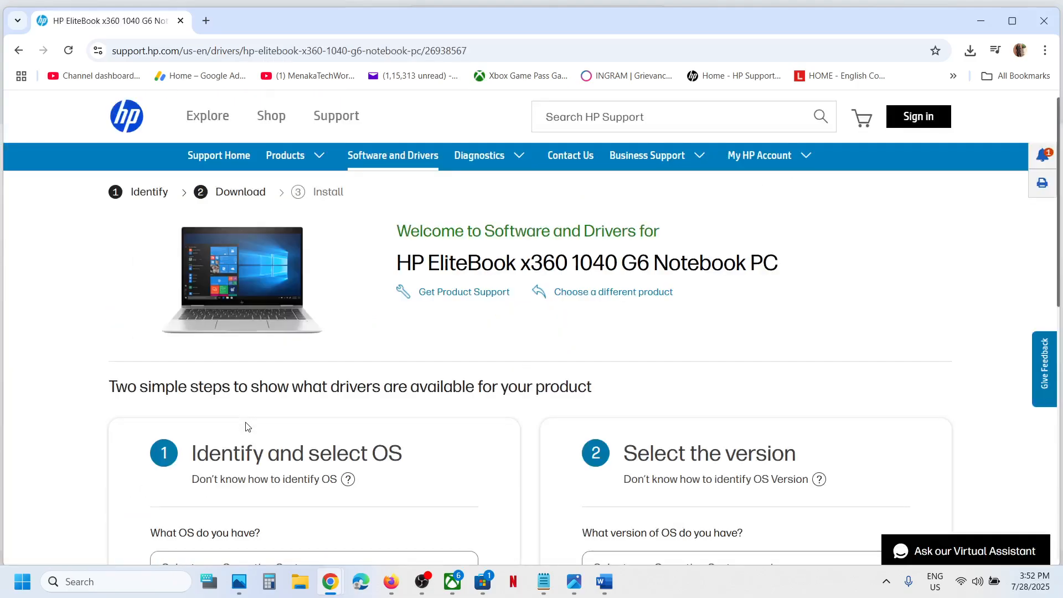
- Set 'What OS do you have?' to Windows 11 on the driver page
{"action": "scroll", "scroll_direction": "down", "scroll_amount": 3}
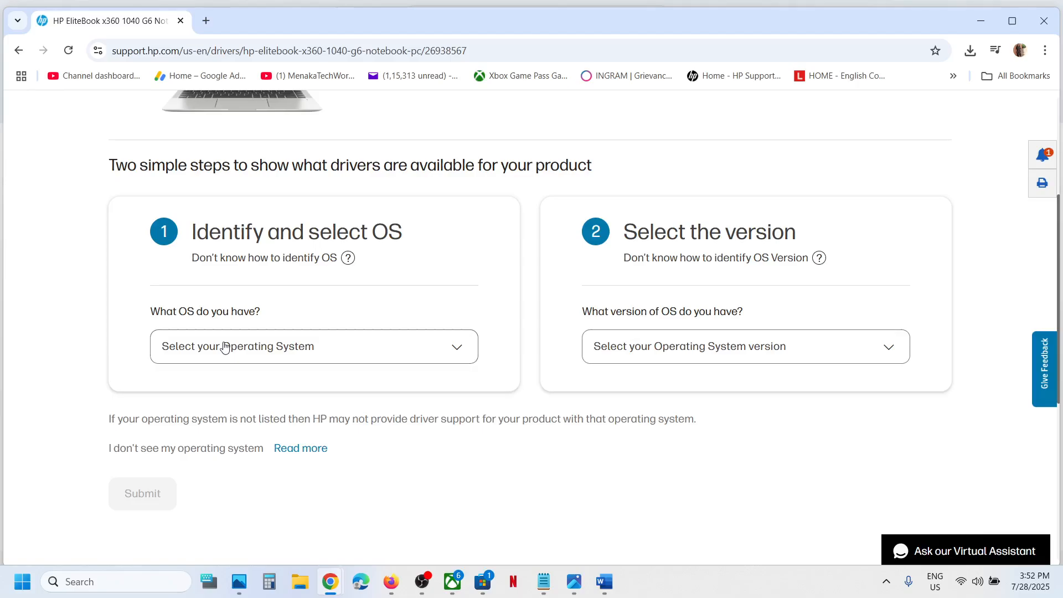
{"action": "left_click", "coordinate": [313, 346]}
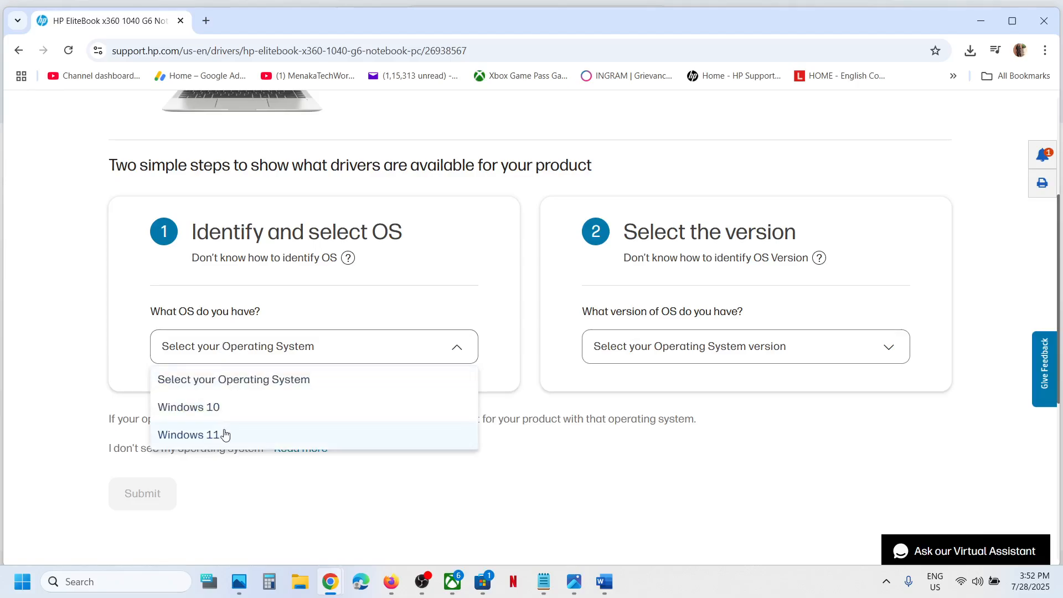
{"action": "left_click", "coordinate": [190, 434]}
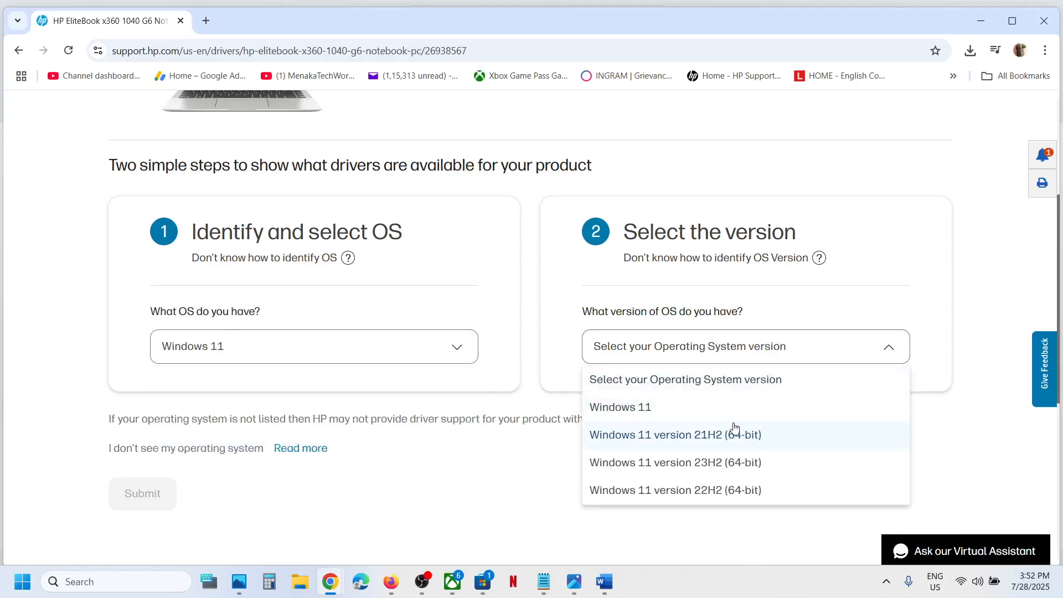
{"action": "mouse_move", "coordinate": [95, 582]}
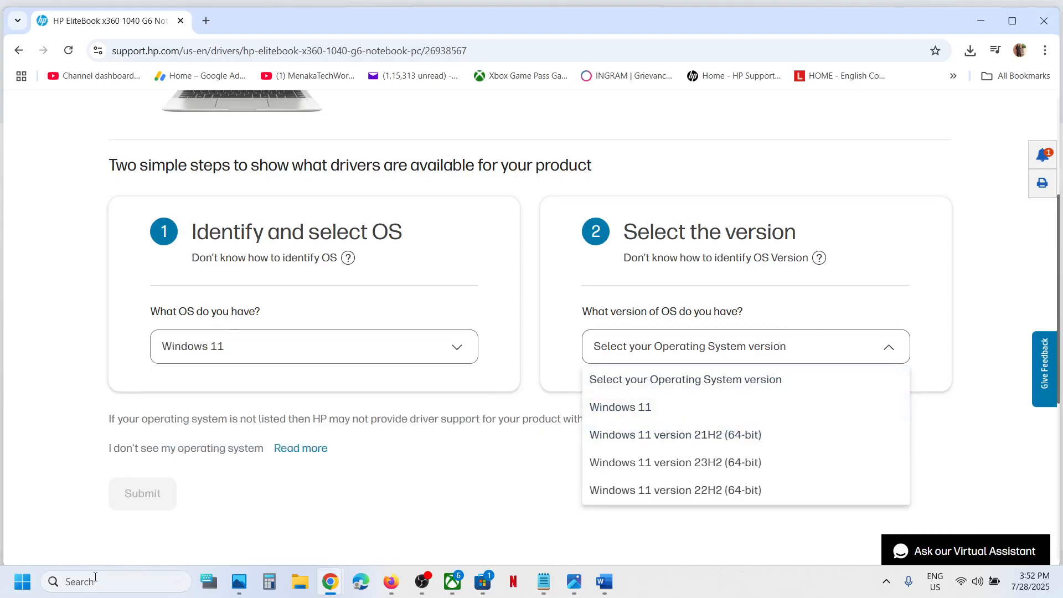
- Check the PC's Windows version via winver, then bring up the Windows 11 version list
{"action": "type", "text": "winver"}
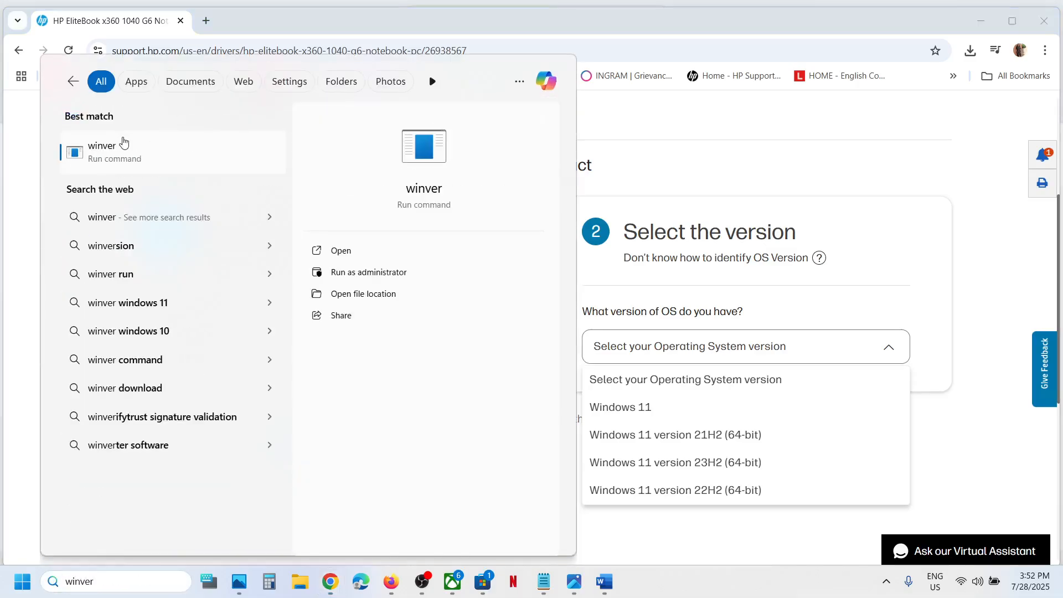
{"action": "left_click", "coordinate": [340, 250]}
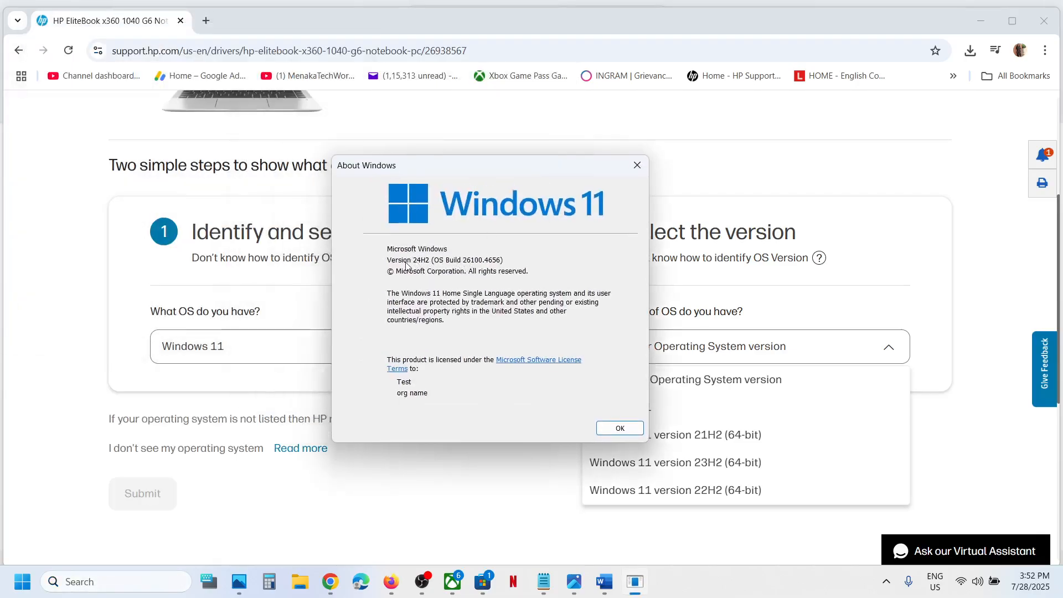
{"action": "mouse_move", "coordinate": [635, 165]}
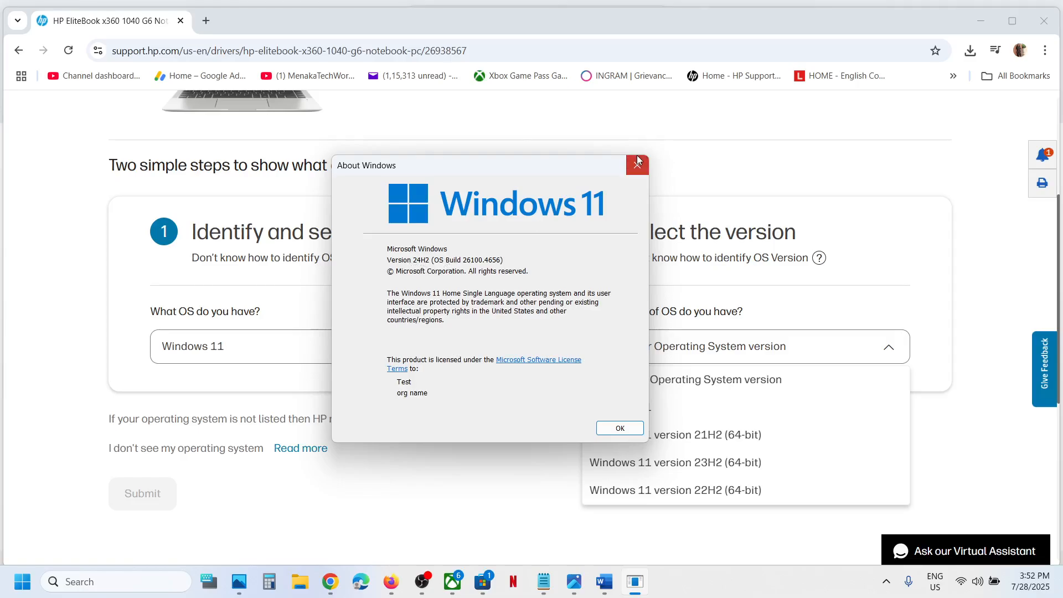
{"action": "left_click", "coordinate": [636, 165]}
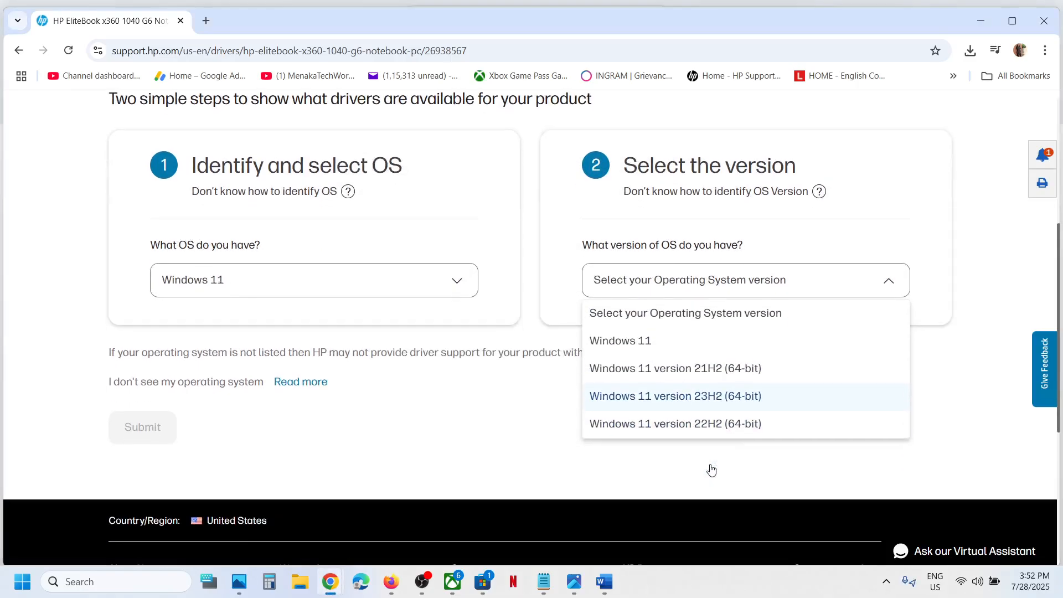
{"action": "mouse_move", "coordinate": [699, 427]}
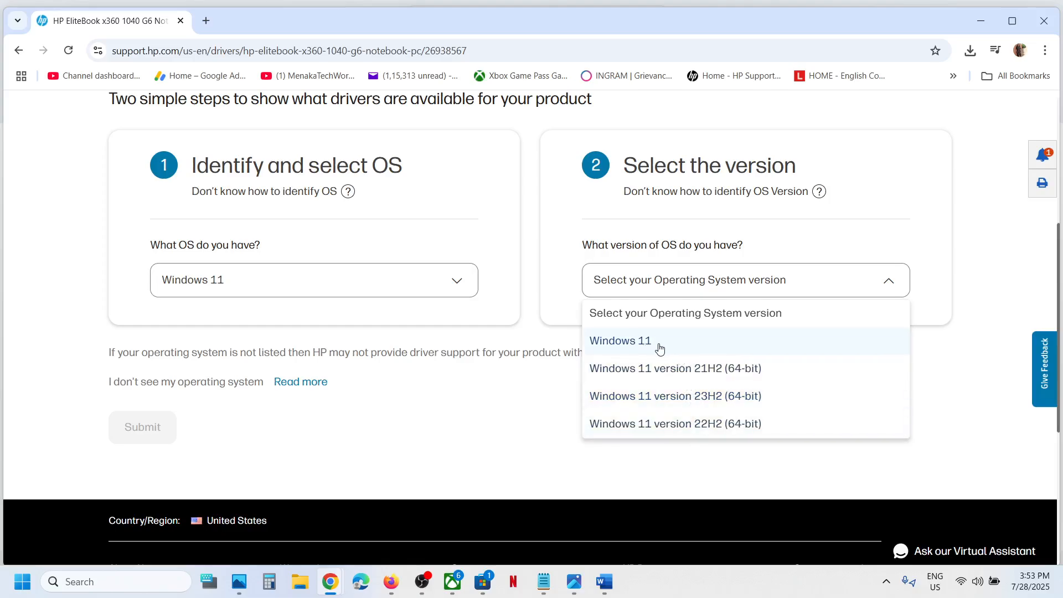
- Pick plain Windows 11 as the version so the driver list loads for that OS
{"action": "left_click", "coordinate": [620, 340]}
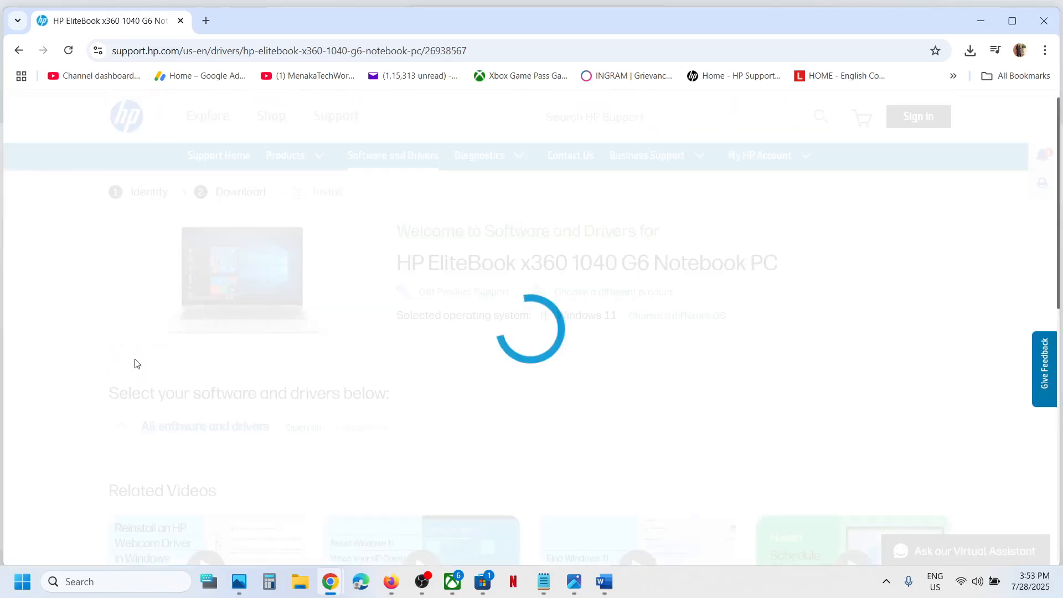
{"action": "mouse_move", "coordinate": [373, 373]}
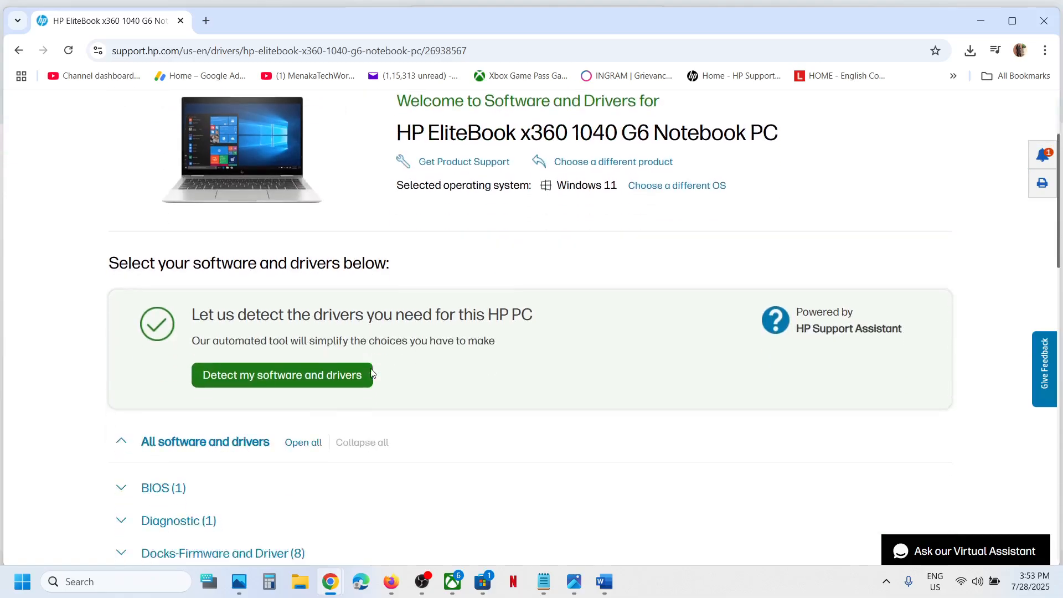
- Expand Software-Security (5) and highlight the HP Wolf Security Console entry
{"action": "scroll", "scroll_direction": "down", "scroll_amount": 3}
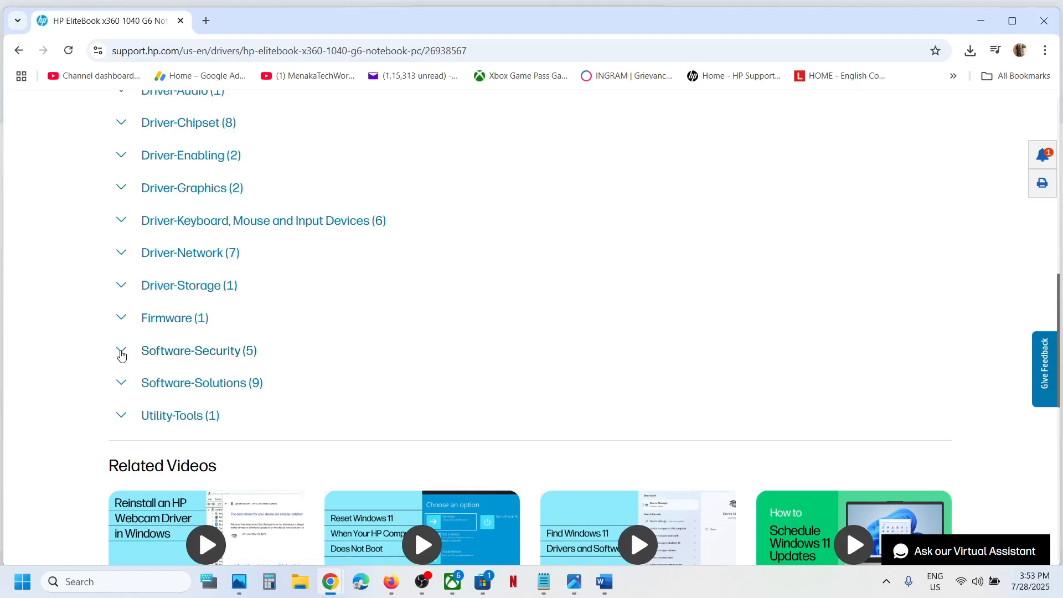
{"action": "left_click", "coordinate": [120, 351]}
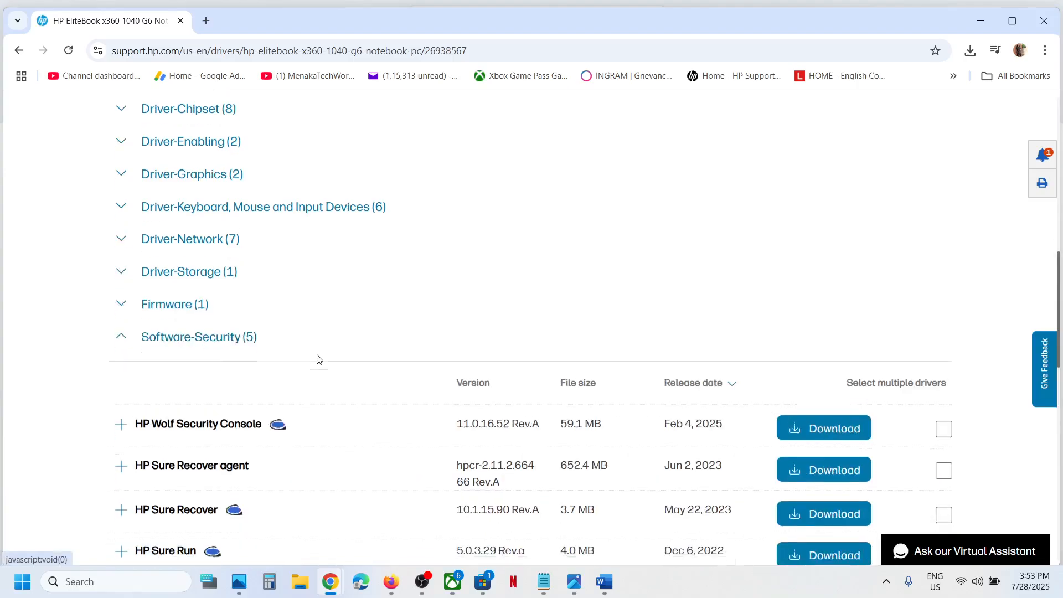
{"action": "scroll", "scroll_direction": "down", "scroll_amount": 3}
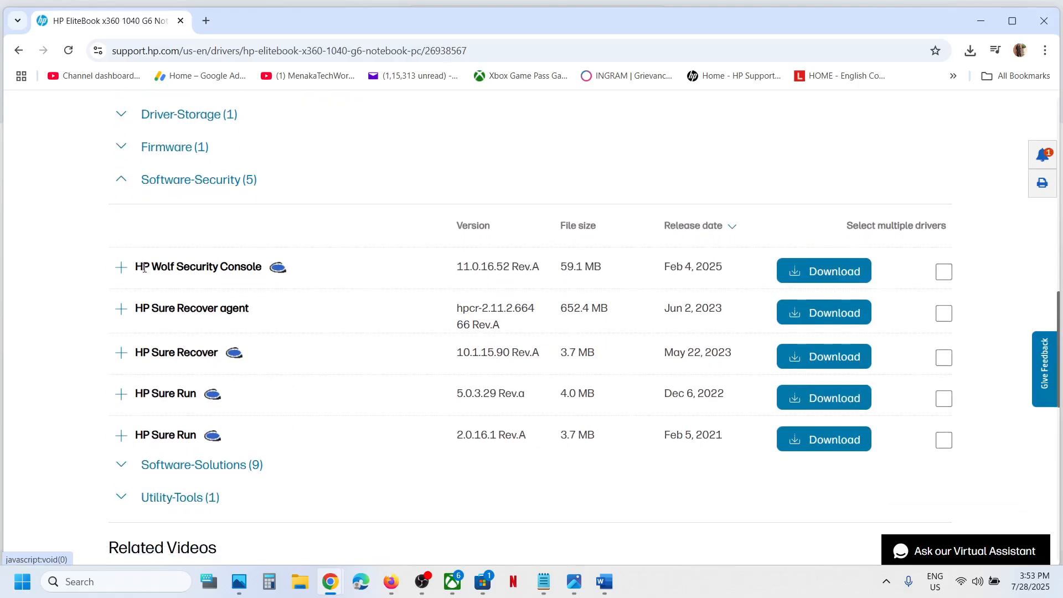
{"action": "double_click", "coordinate": [198, 266]}
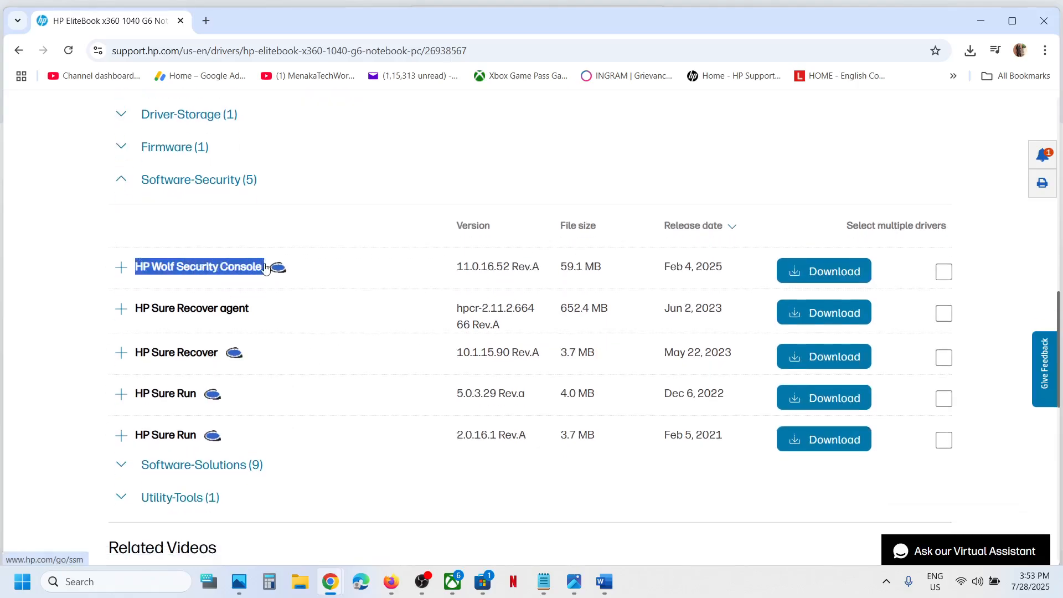
{"action": "mouse_move", "coordinate": [191, 381]}
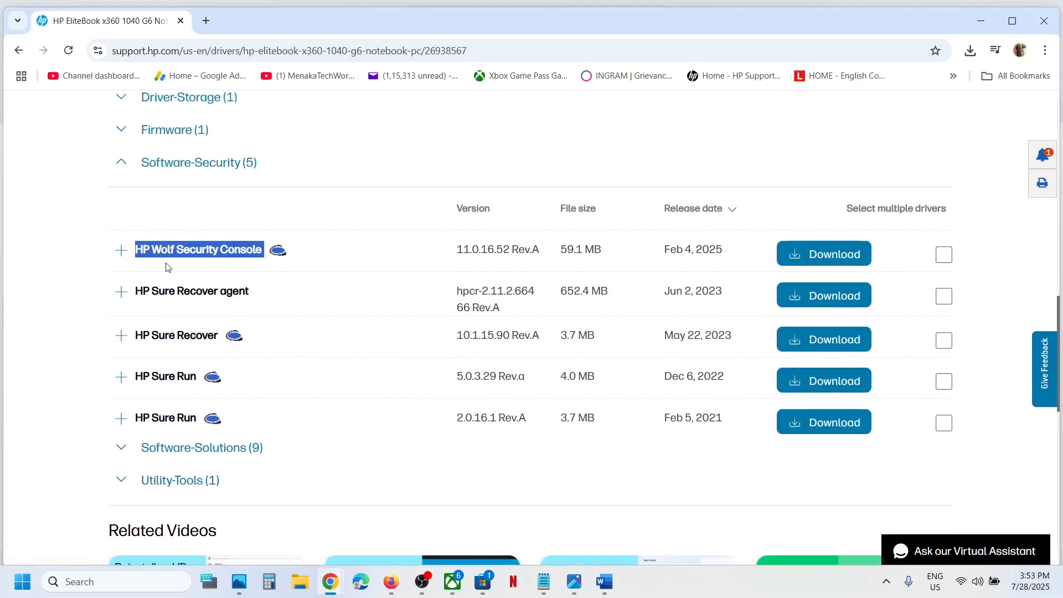
{"action": "mouse_move", "coordinate": [199, 297]}
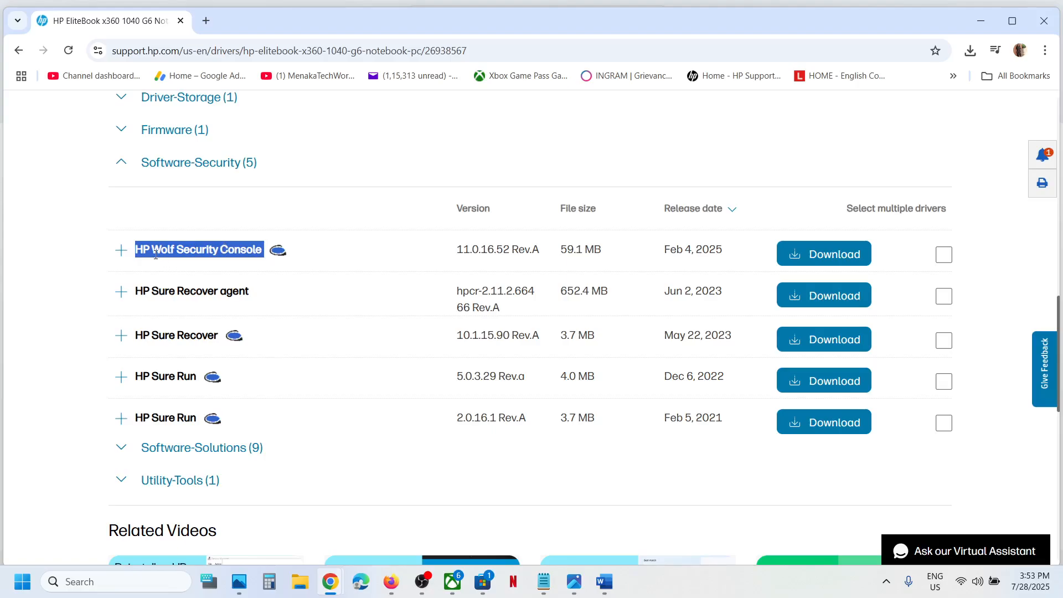
{"action": "mouse_move", "coordinate": [230, 250]}
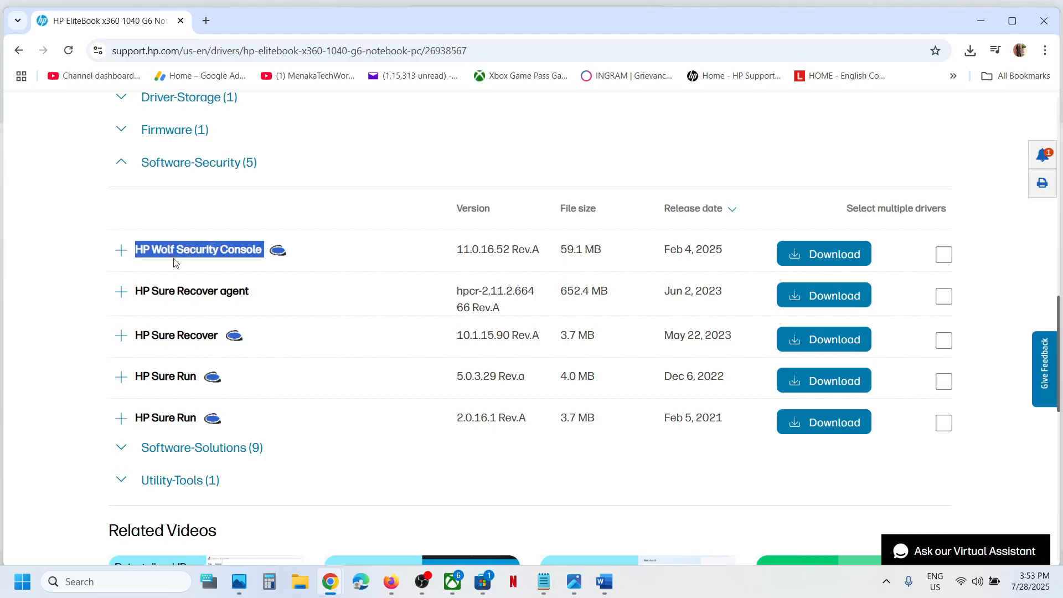
{"action": "mouse_move", "coordinate": [164, 270]}
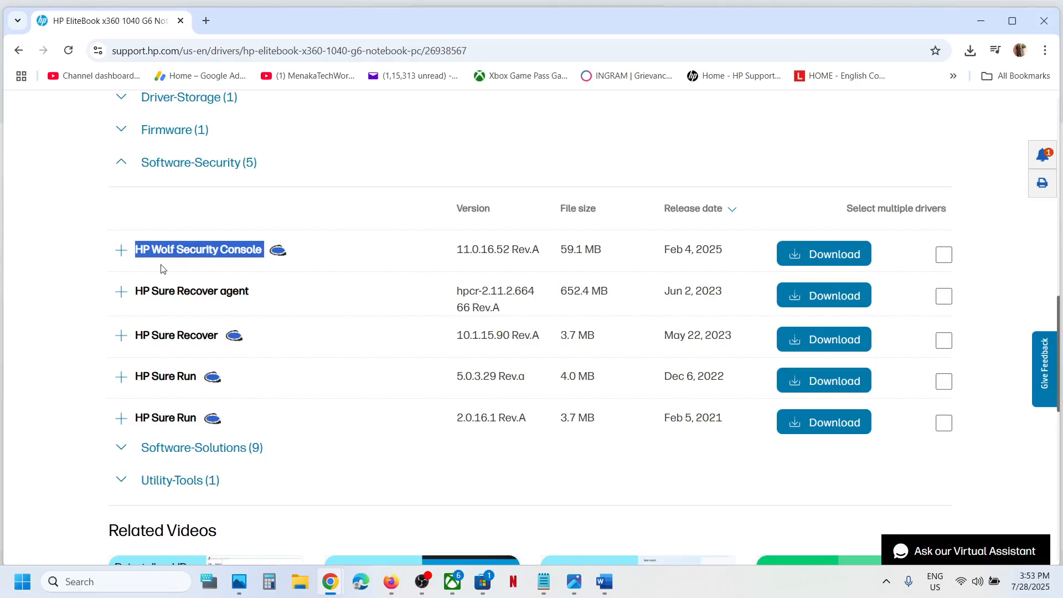
- Download HP Wolf Security Console via 'Ok, download now', then return to the Word document
{"action": "left_click", "coordinate": [121, 249]}
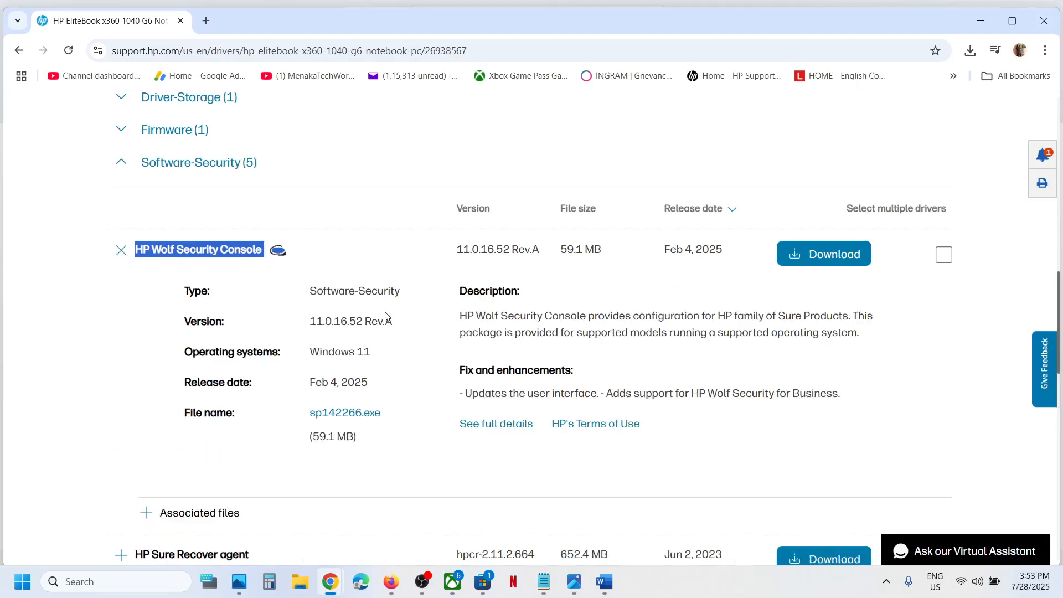
{"action": "mouse_move", "coordinate": [856, 265]}
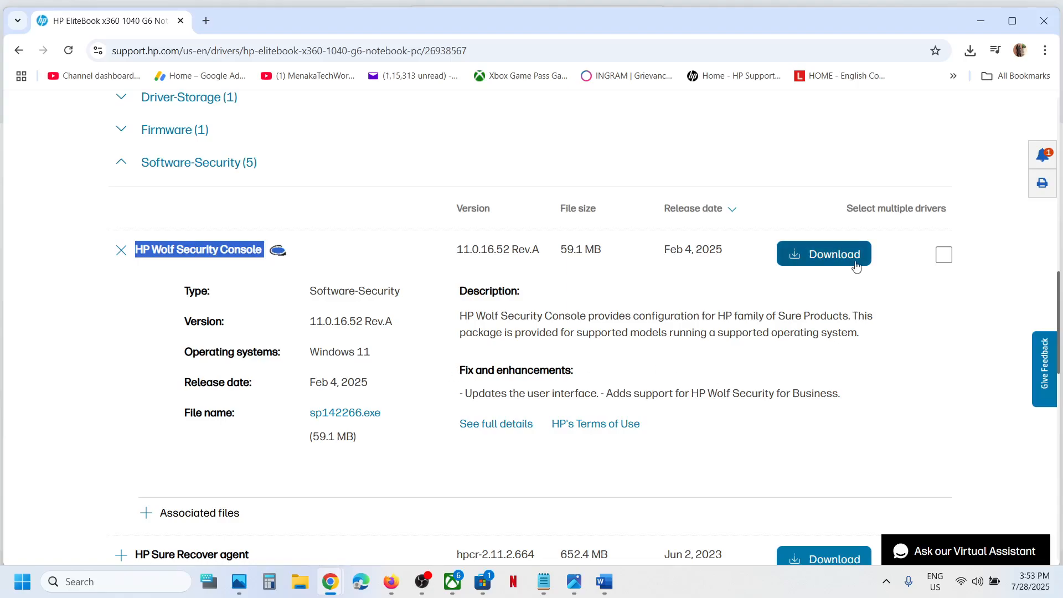
{"action": "left_click", "coordinate": [823, 254]}
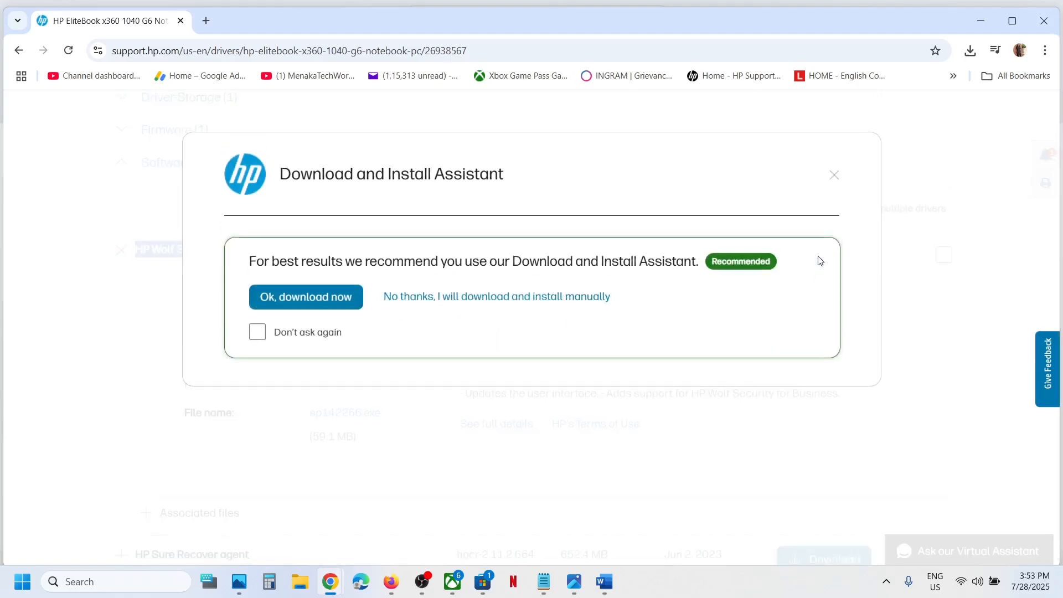
{"action": "mouse_move", "coordinate": [306, 298]}
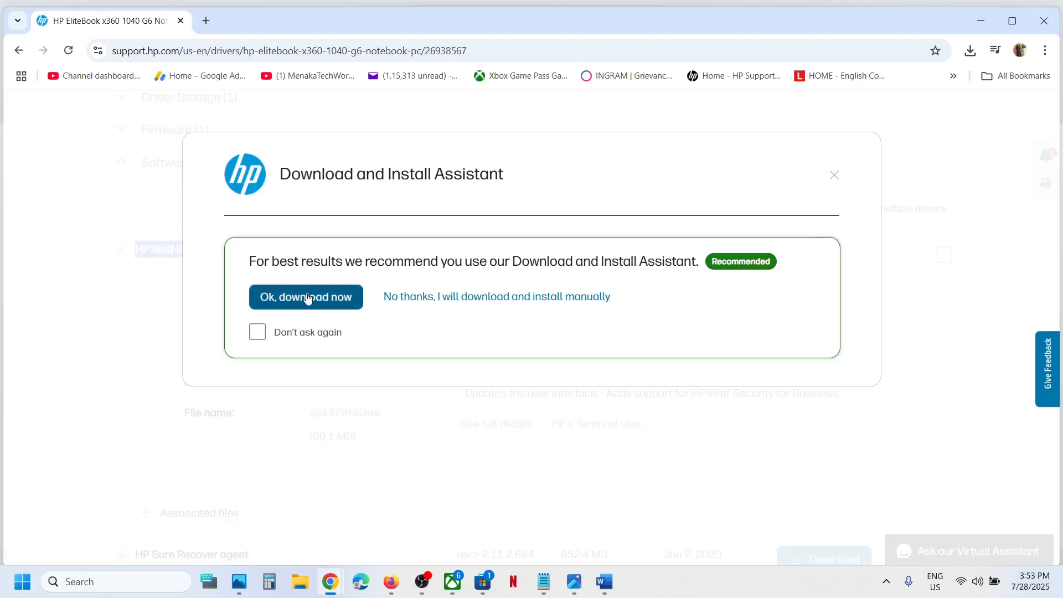
{"action": "left_click", "coordinate": [306, 297]}
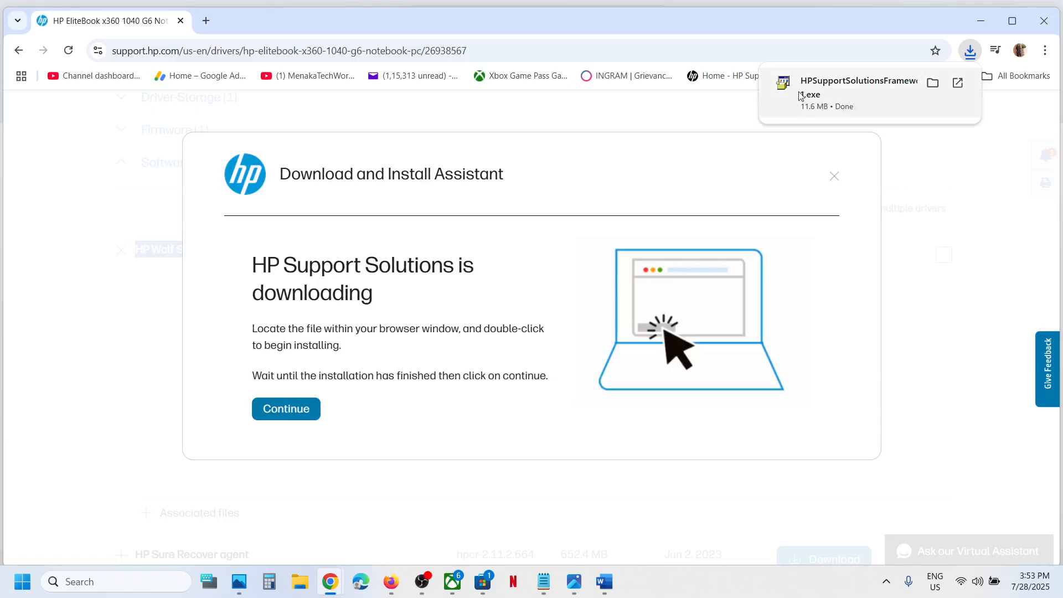
{"action": "mouse_move", "coordinate": [845, 95]}
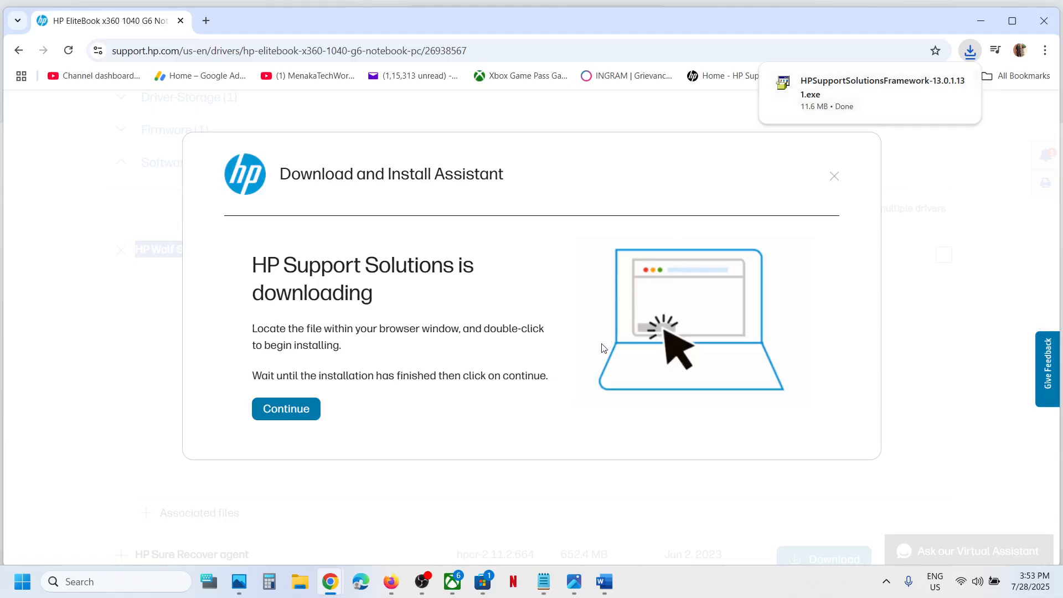
{"action": "mouse_move", "coordinate": [604, 582]}
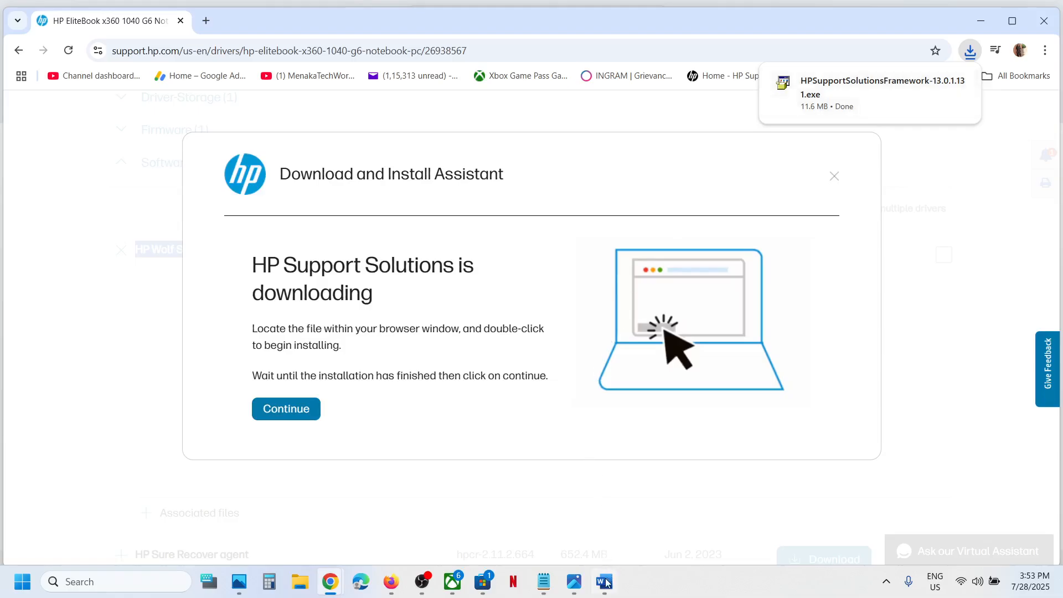
{"action": "left_click", "coordinate": [603, 581]}
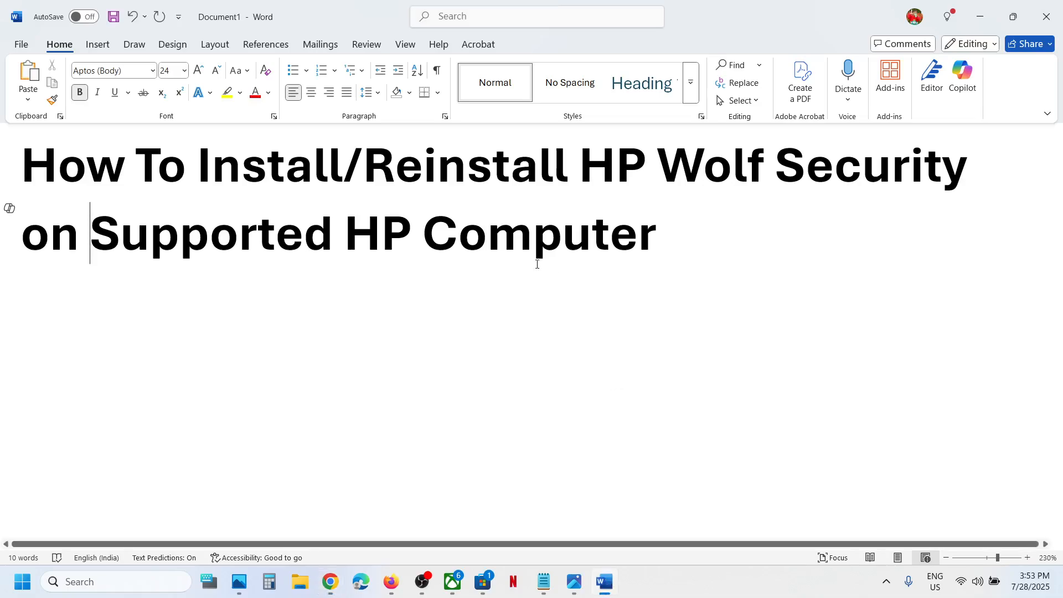